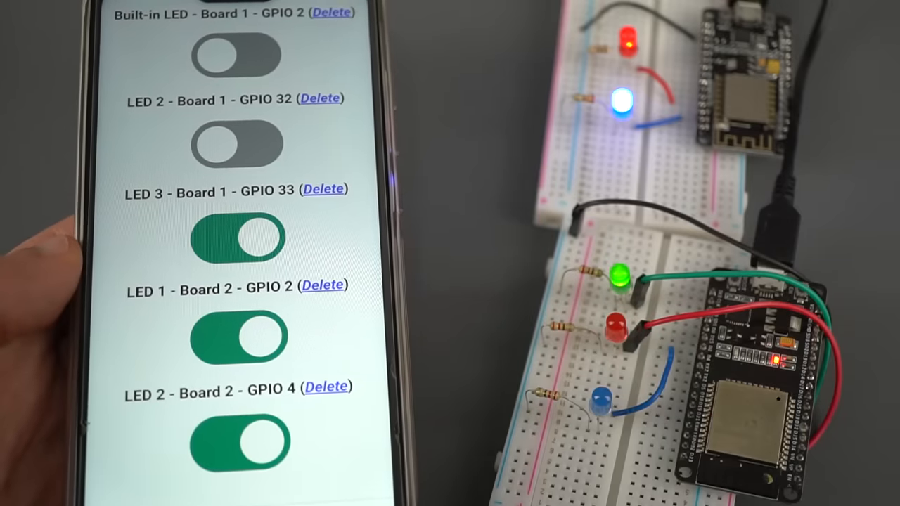
# Fill the new-output form with name LED 2, Board ID 1 and GPIO 33
pyautogui.click(237, 238)
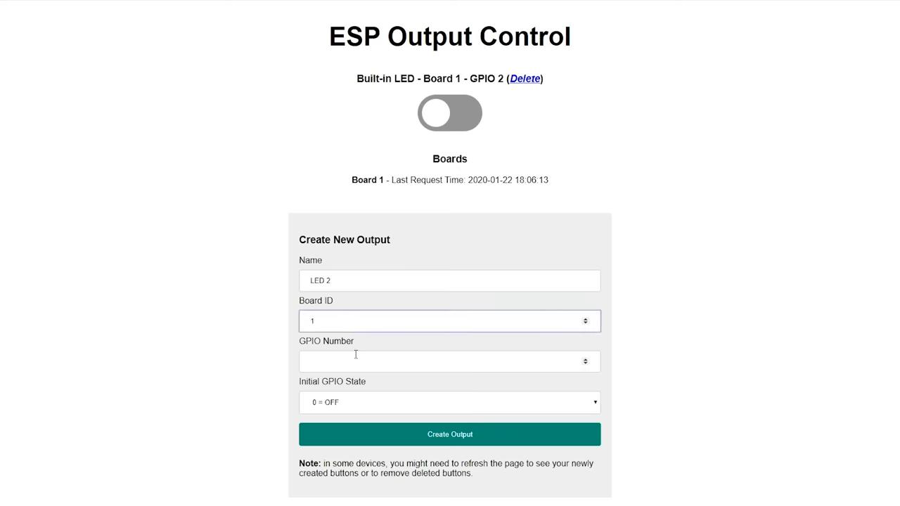
pyautogui.write('33')
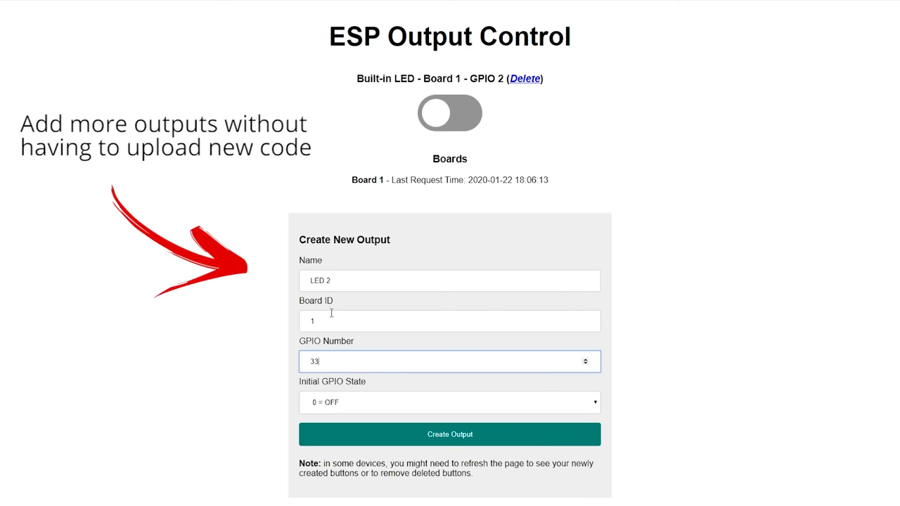
pyautogui.moveTo(421, 439)
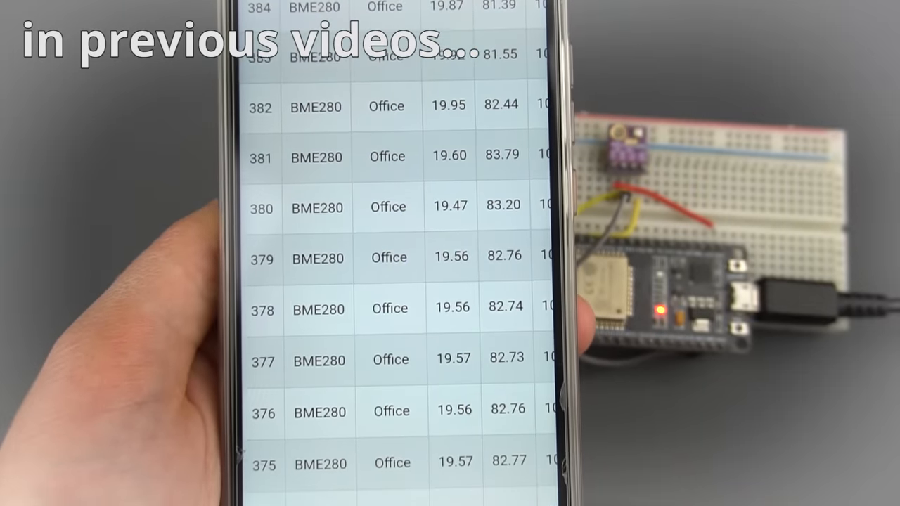
pyautogui.scroll(3)
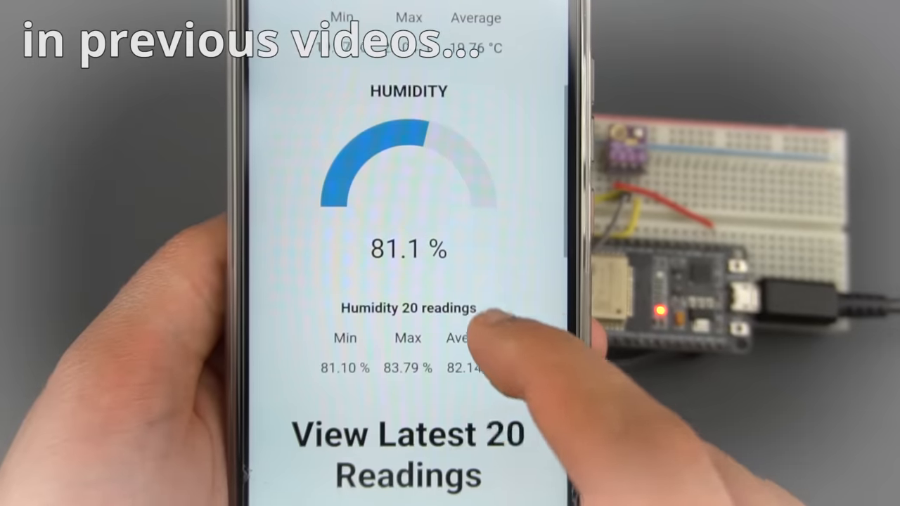
pyautogui.scroll(-3)
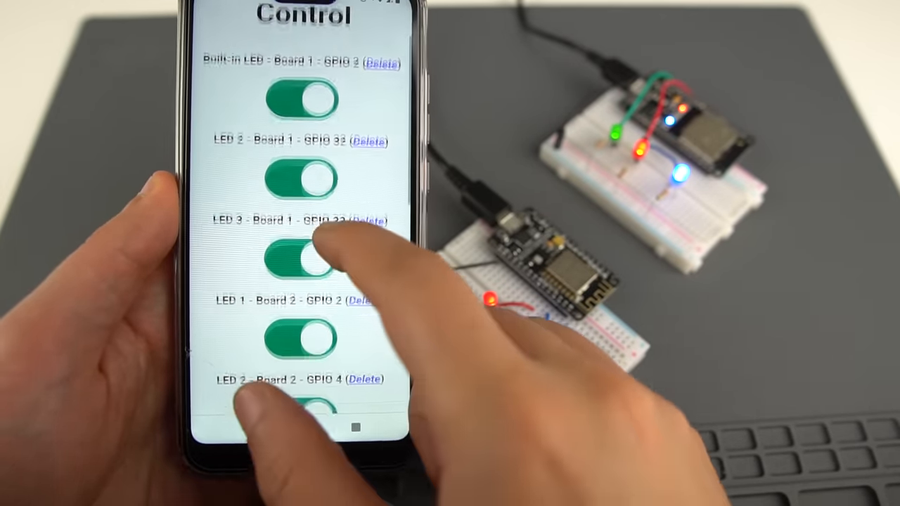
pyautogui.scroll(-3)
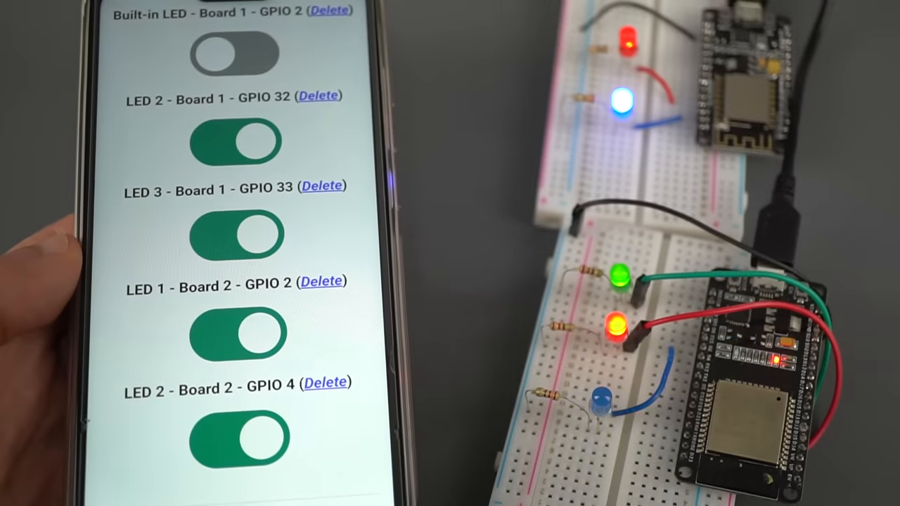
pyautogui.click(236, 144)
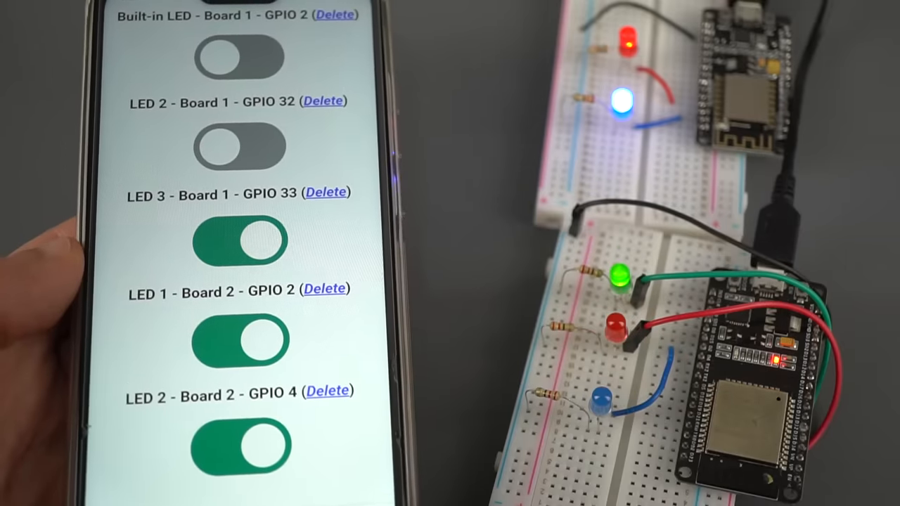
pyautogui.click(239, 240)
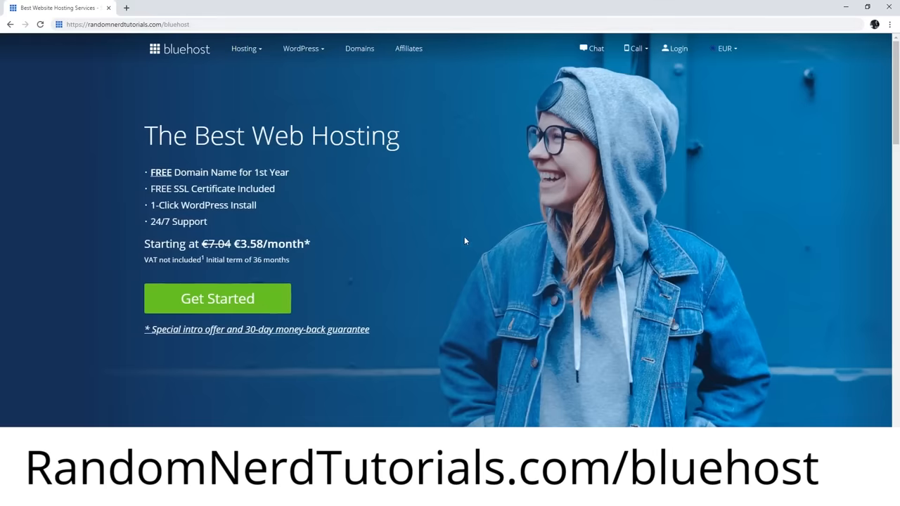
pyautogui.moveTo(238, 167)
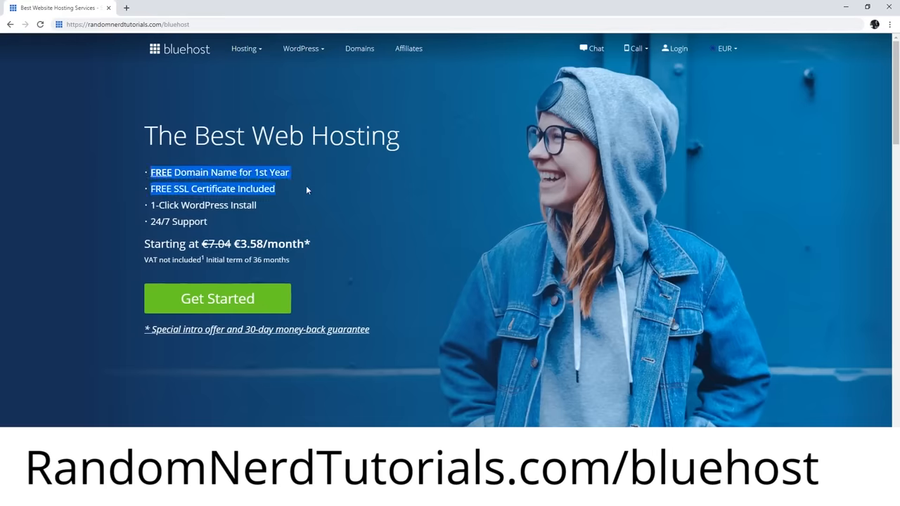
pyautogui.click(306, 190)
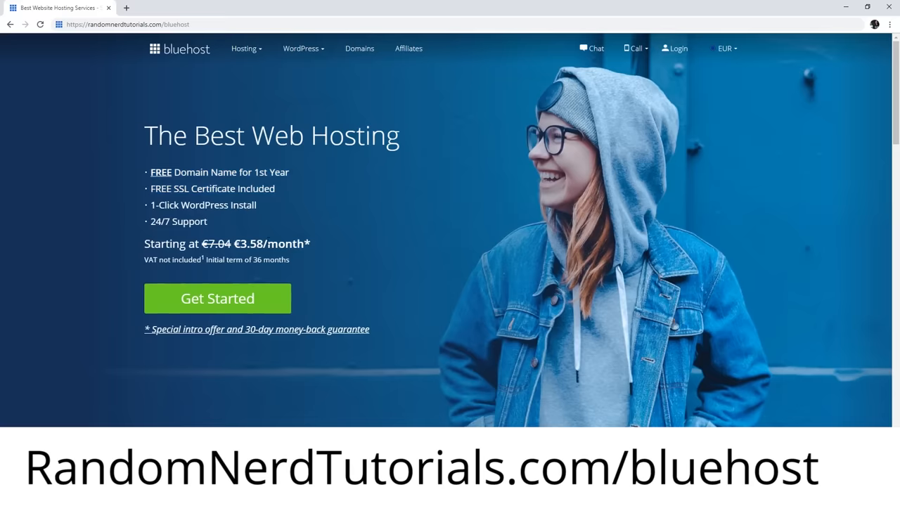
pyautogui.moveTo(350, 266)
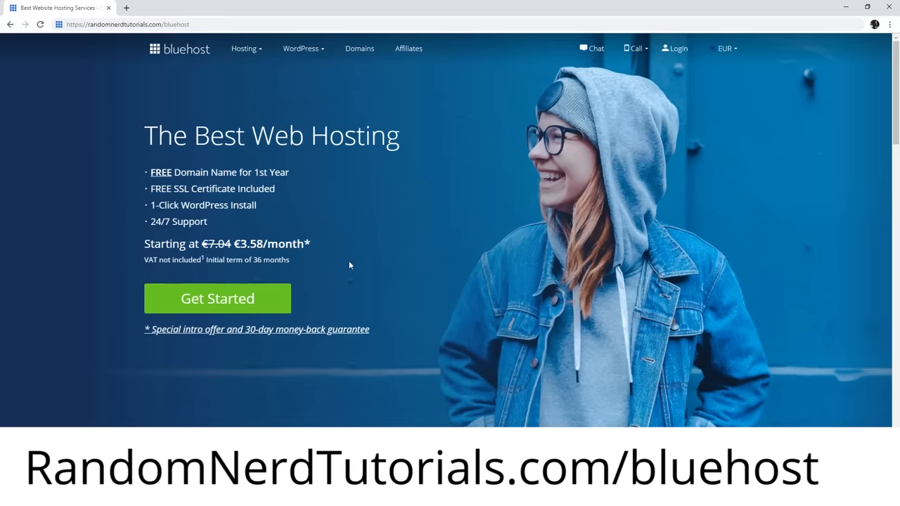
pyautogui.moveTo(256, 329)
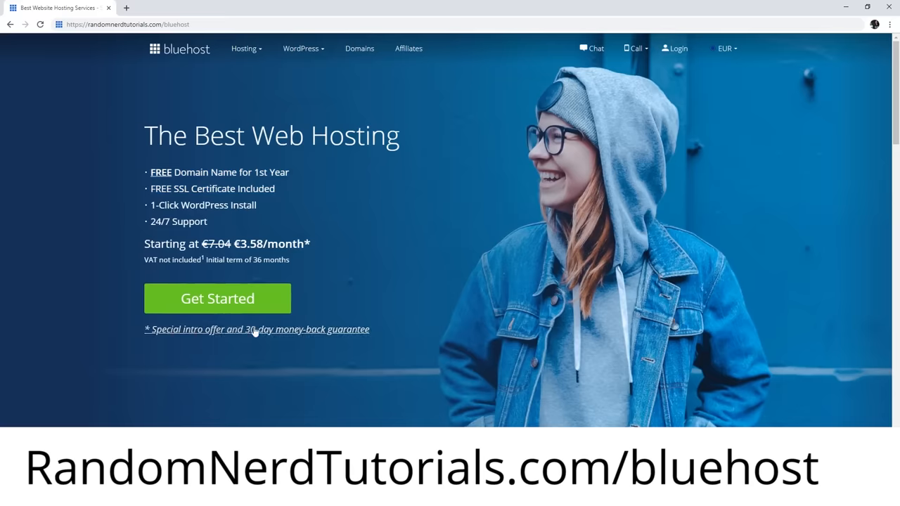
pyautogui.scroll(-3)
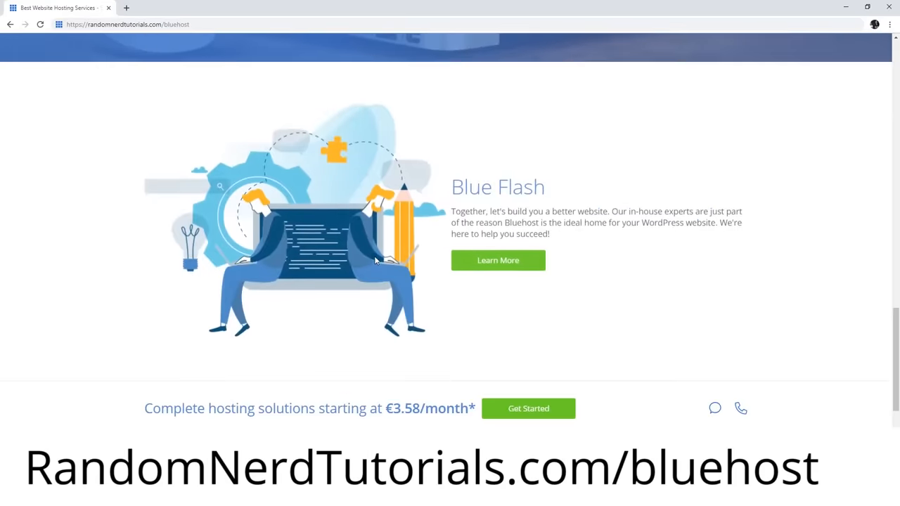
pyautogui.scroll(3)
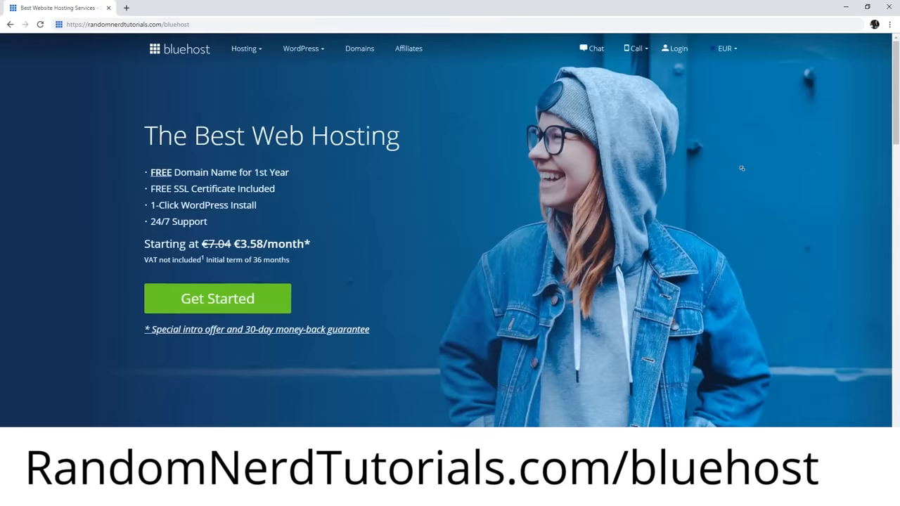
pyautogui.moveTo(357, 306)
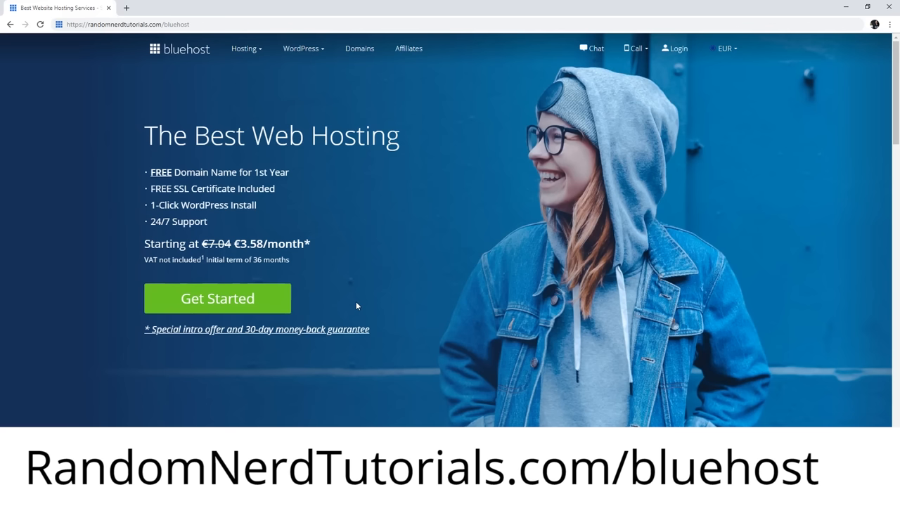
pyautogui.click(425, 497)
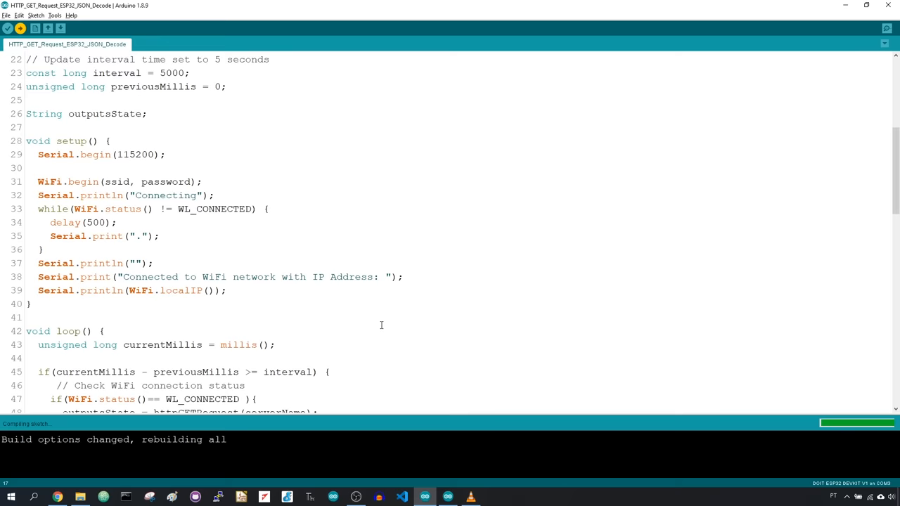
# Select the entire ESP32 sketch code after upload and scroll through it
pyautogui.press('ctrl+a')
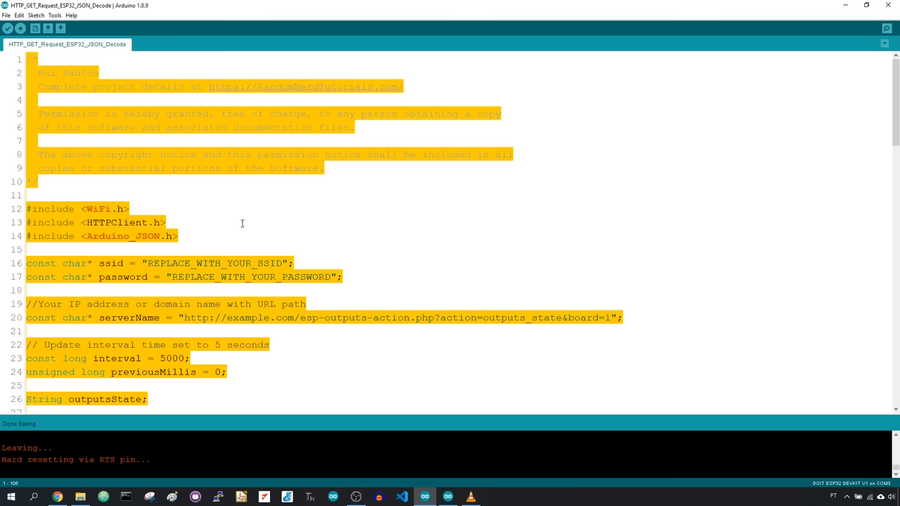
pyautogui.moveTo(239, 223)
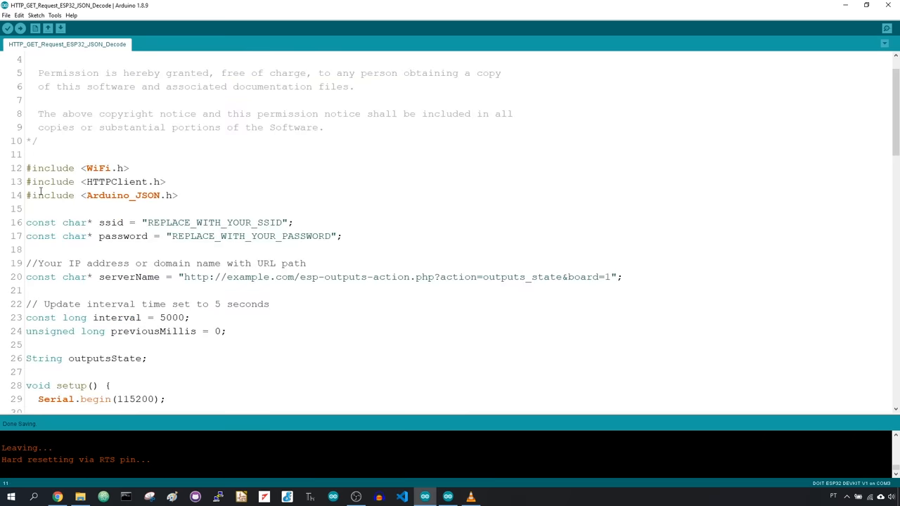
pyautogui.scroll(-3)
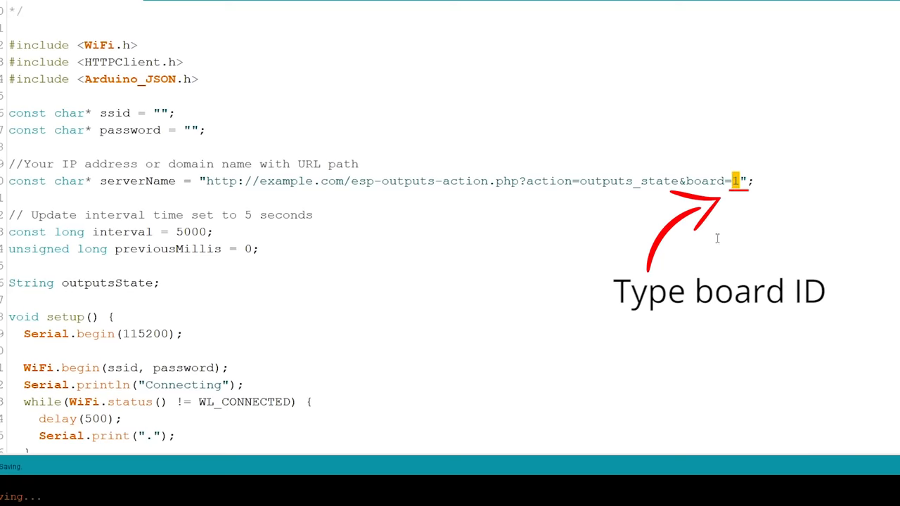
pyautogui.moveTo(706, 257)
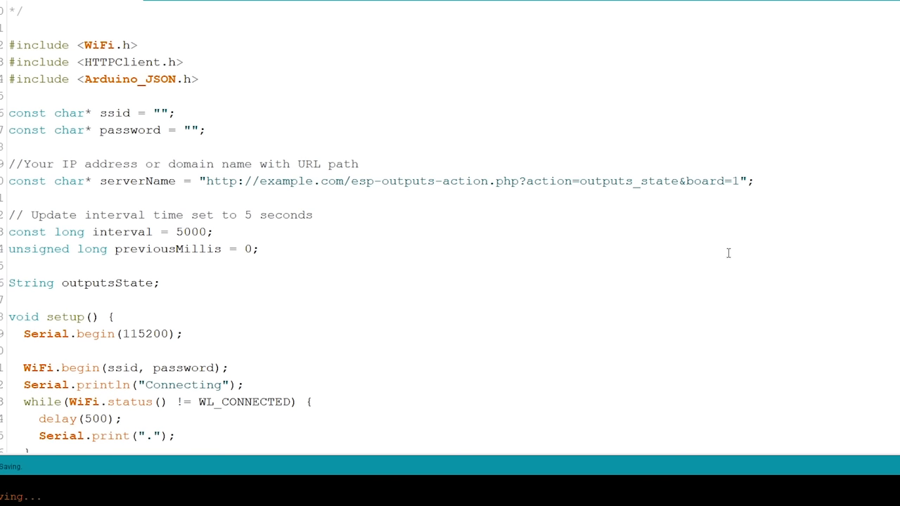
pyautogui.moveTo(724, 240)
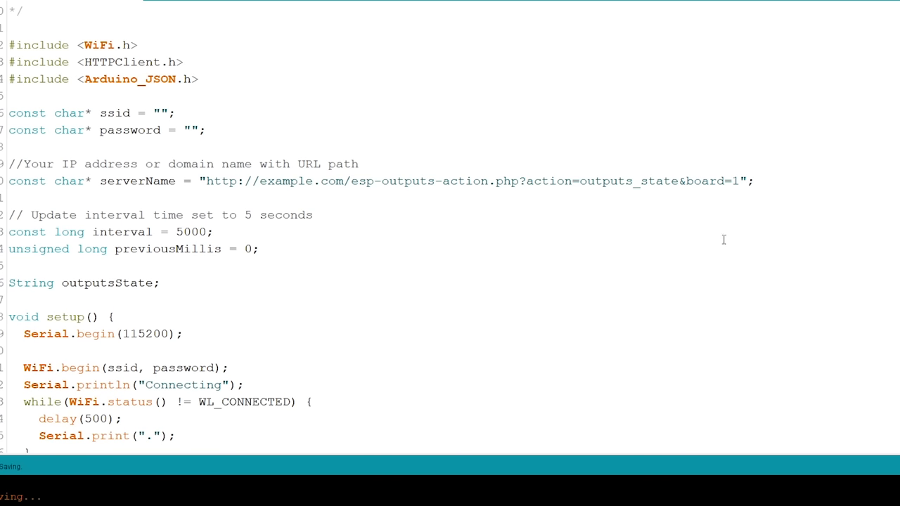
# Change the server URL to board 2 and pick the NodeMCU board setting
pyautogui.write('2')
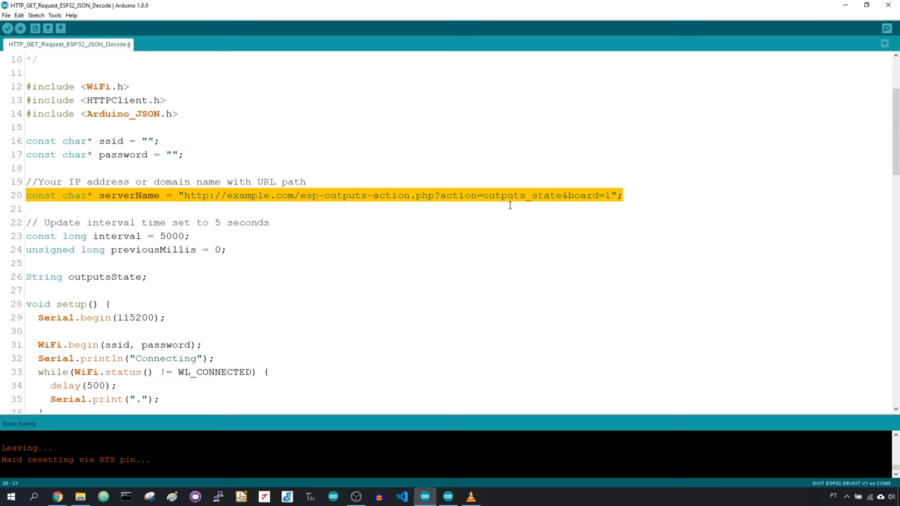
pyautogui.click(71, 76)
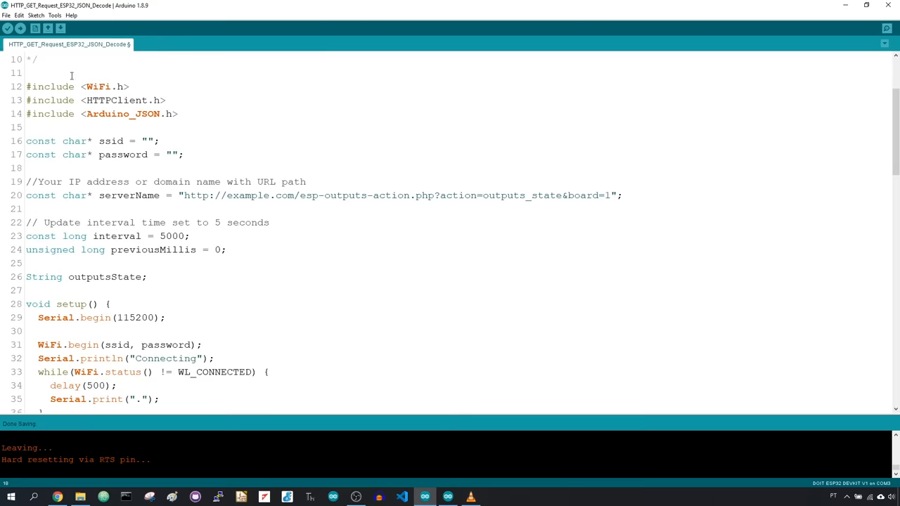
pyautogui.click(55, 15)
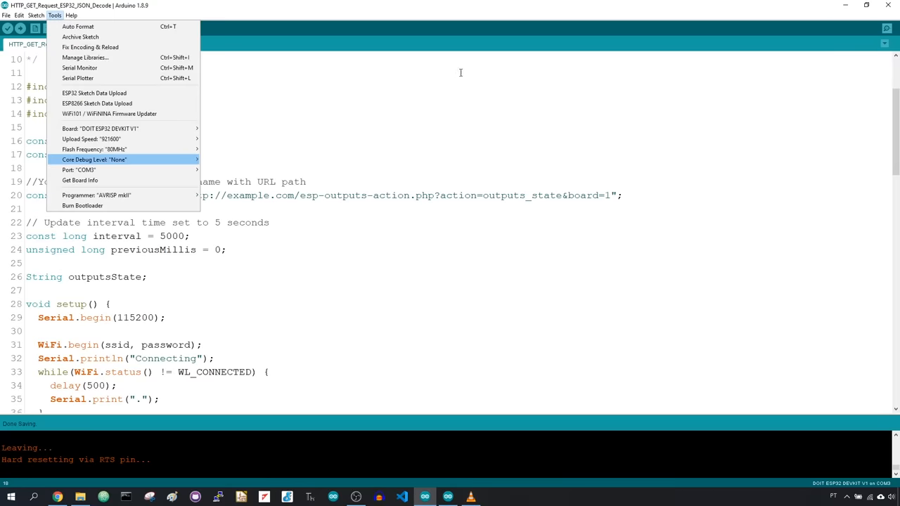
pyautogui.click(79, 67)
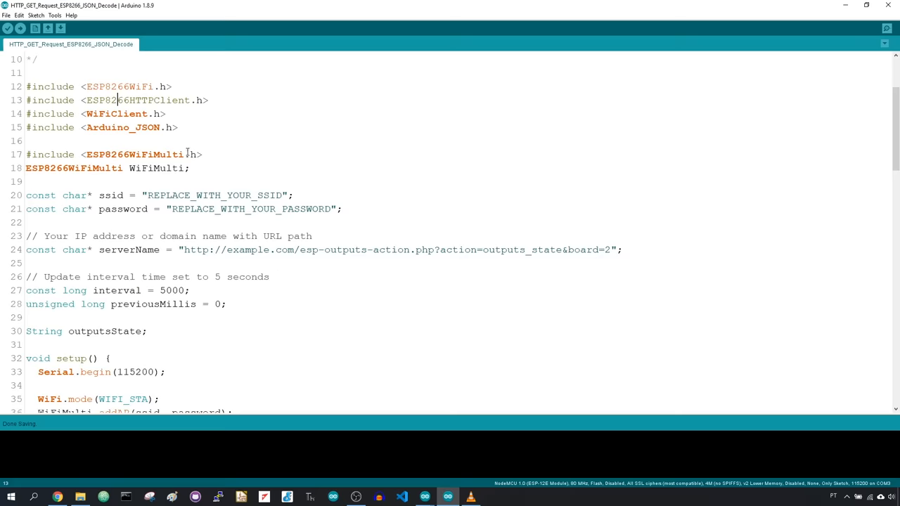
# Scroll up and select the domain part of the serverName URL
pyautogui.scroll(3)
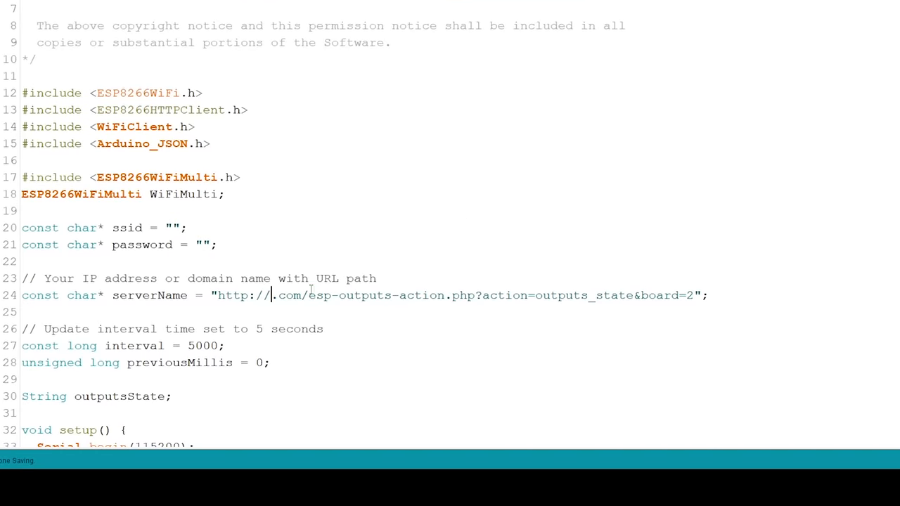
pyautogui.doubleClick(689, 295)
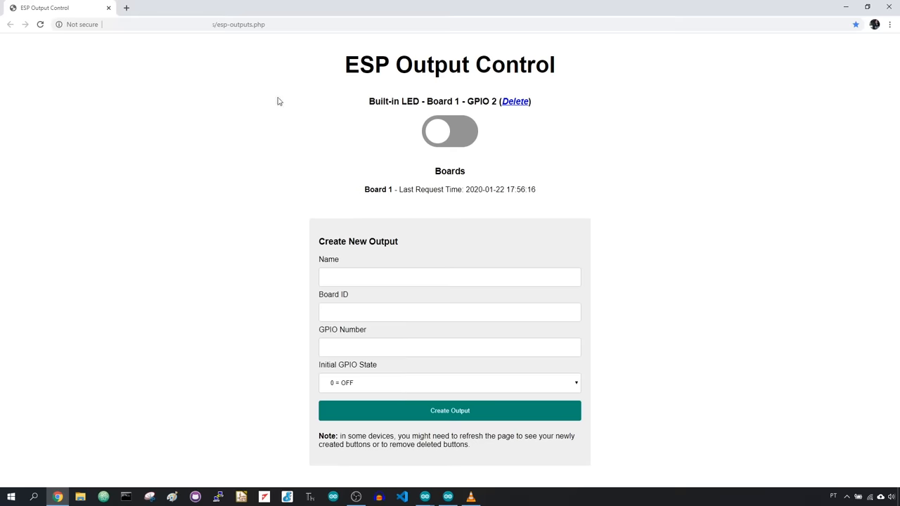
# Switch to the browser dashboard and highlight the Built-in LED output name
pyautogui.click(228, 24)
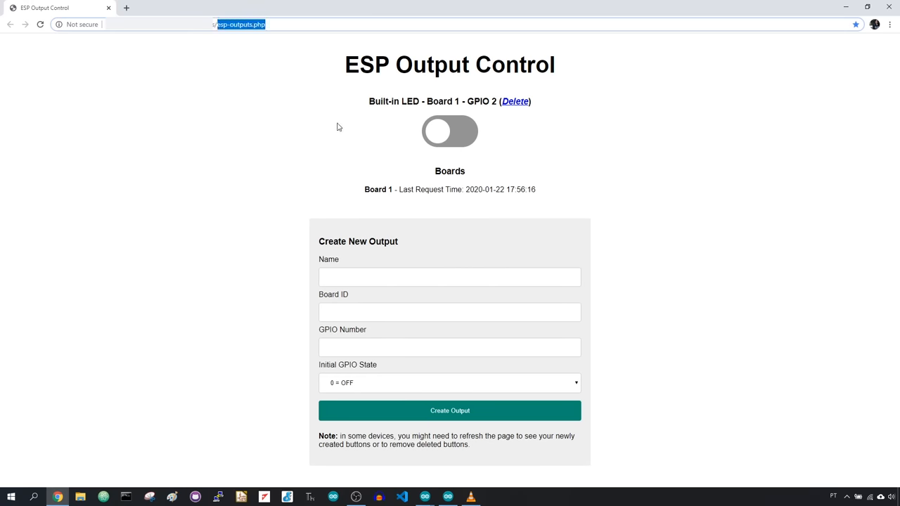
pyautogui.moveTo(650, 246)
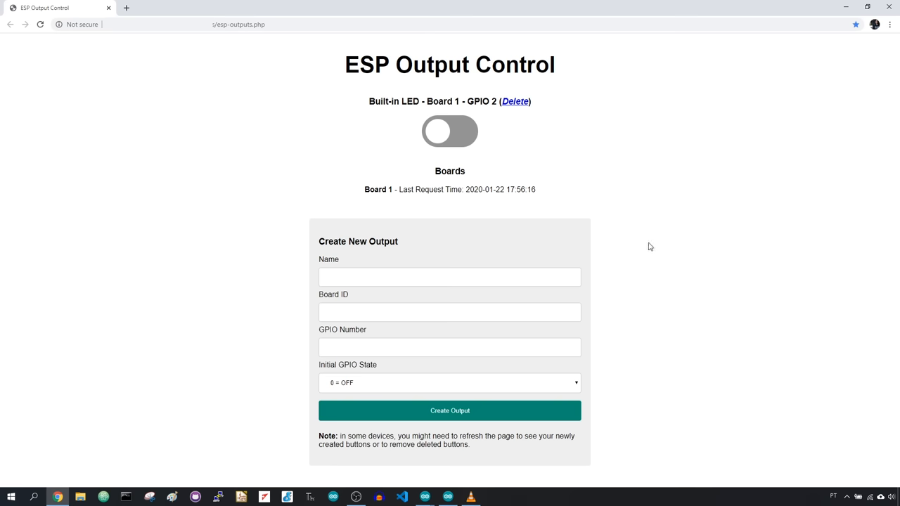
pyautogui.moveTo(453, 130)
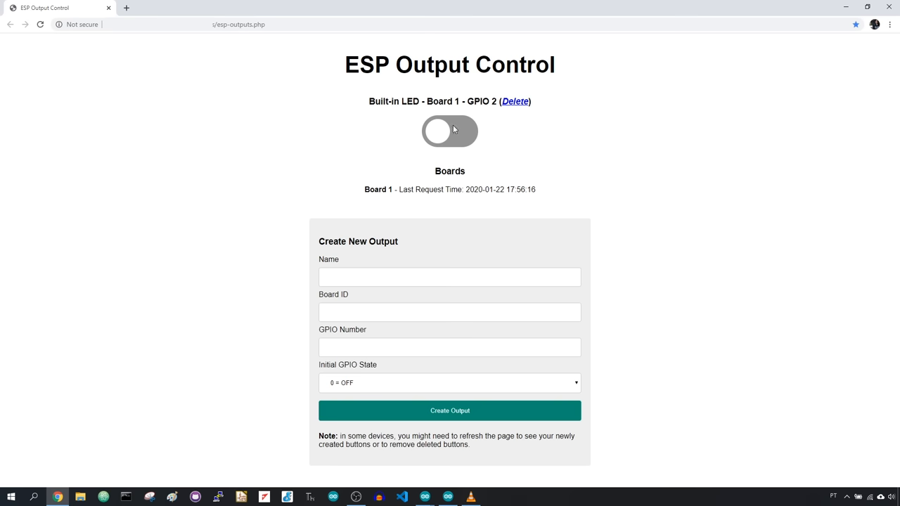
pyautogui.doubleClick(383, 102)
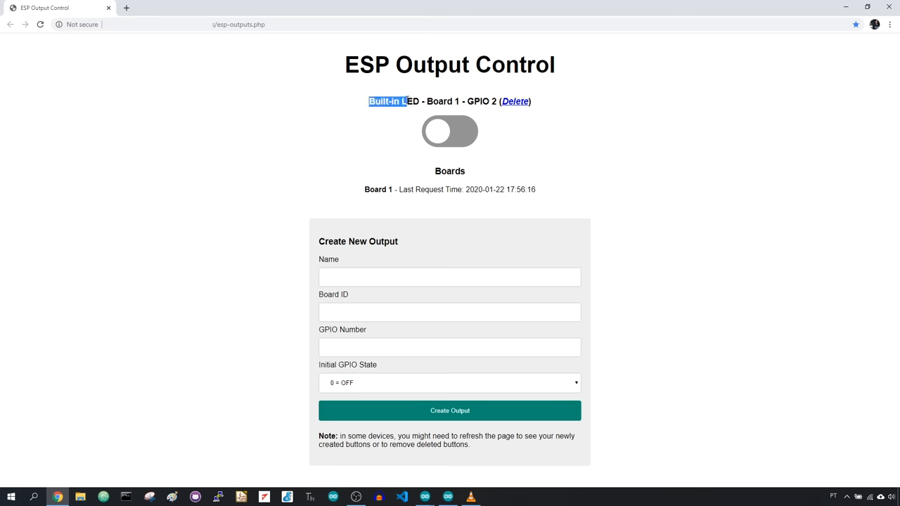
pyautogui.doubleClick(442, 102)
pyautogui.write('LED 2')
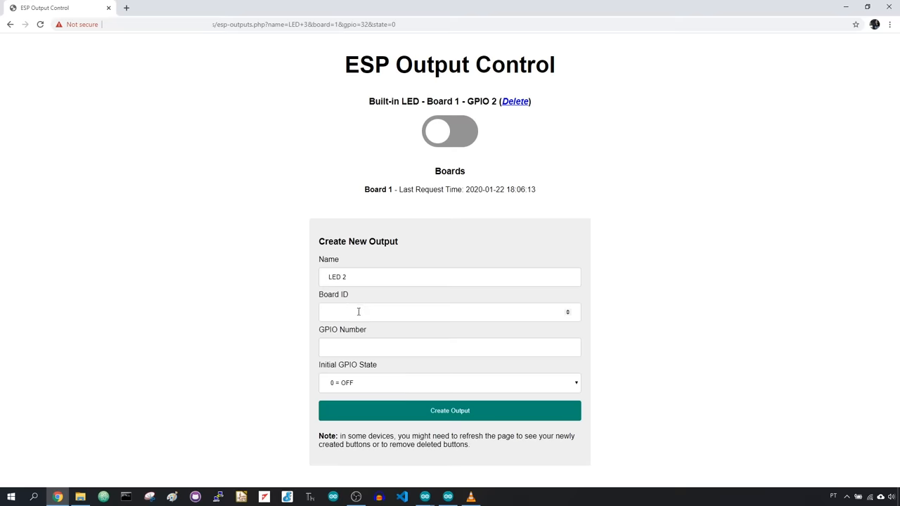
# Create Board 1 outputs LED 2 (GPIO 33) and LED 3 (GPIO 32)
pyautogui.click(450, 346)
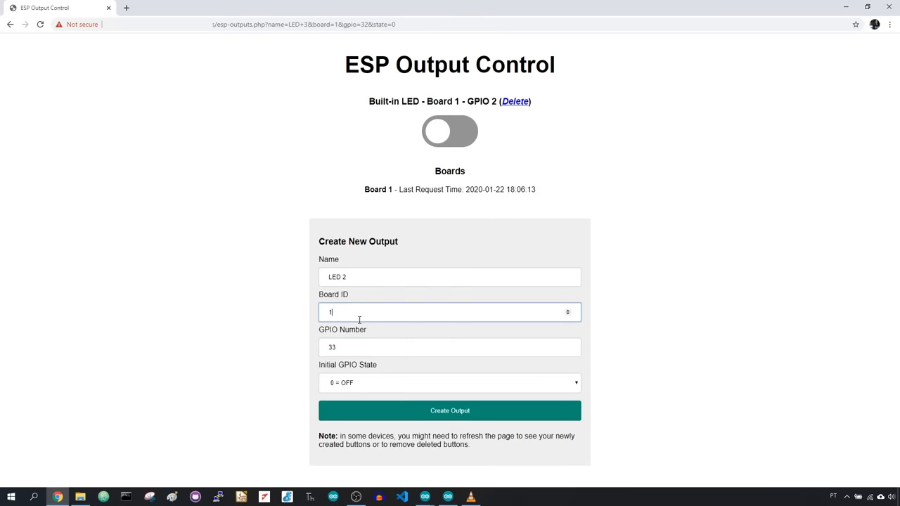
pyautogui.click(450, 346)
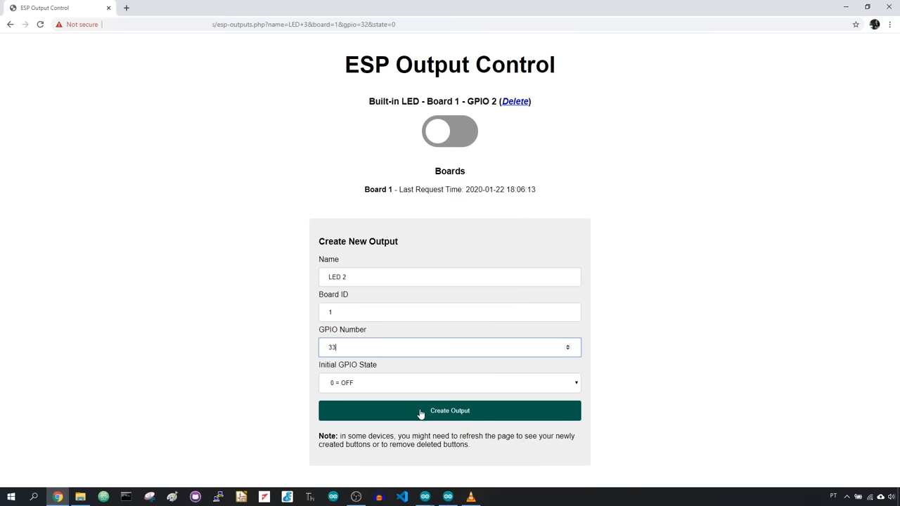
pyautogui.click(449, 411)
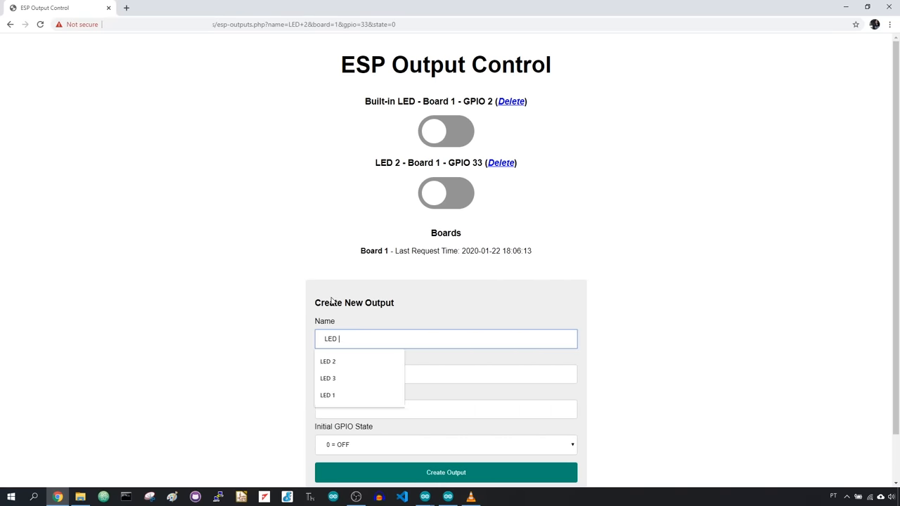
pyautogui.click(328, 378)
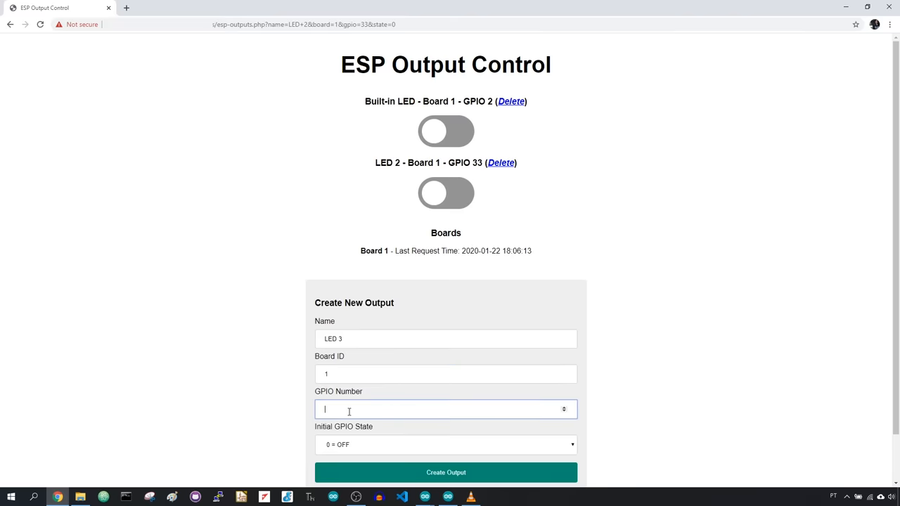
pyautogui.click(445, 473)
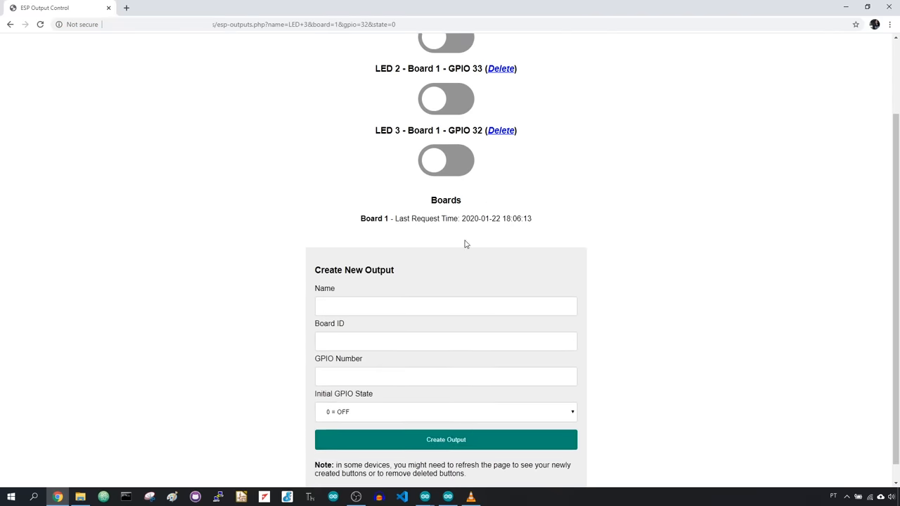
# Create Board 2 outputs LED 1 (GPIO 2) and LED 2 (GPIO 4)
pyautogui.write('LED')
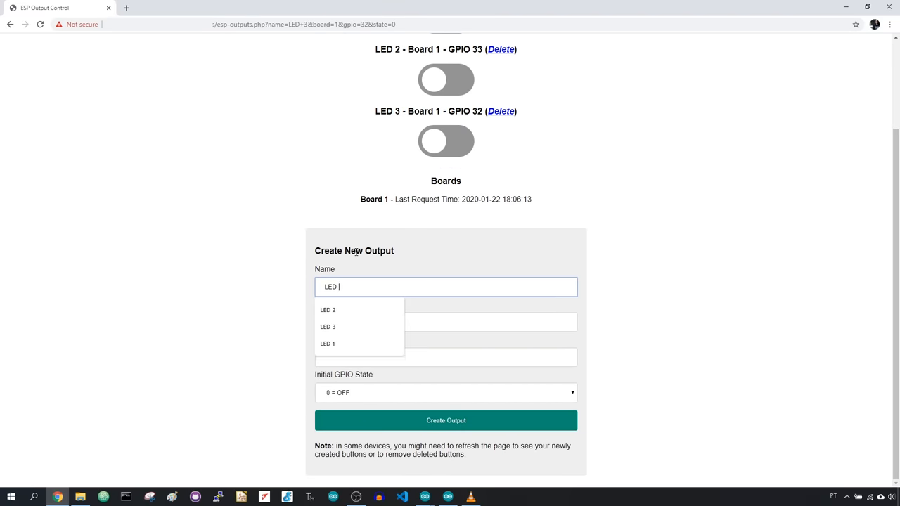
pyautogui.click(328, 343)
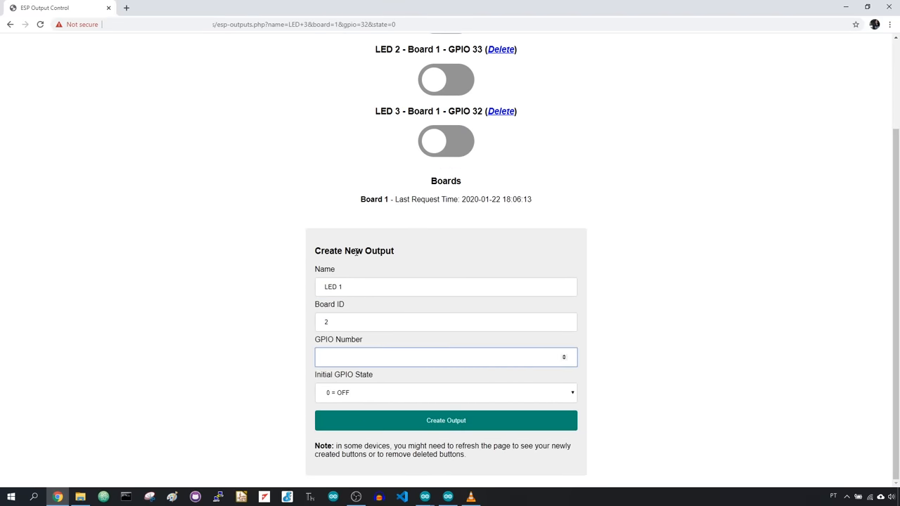
pyautogui.click(445, 420)
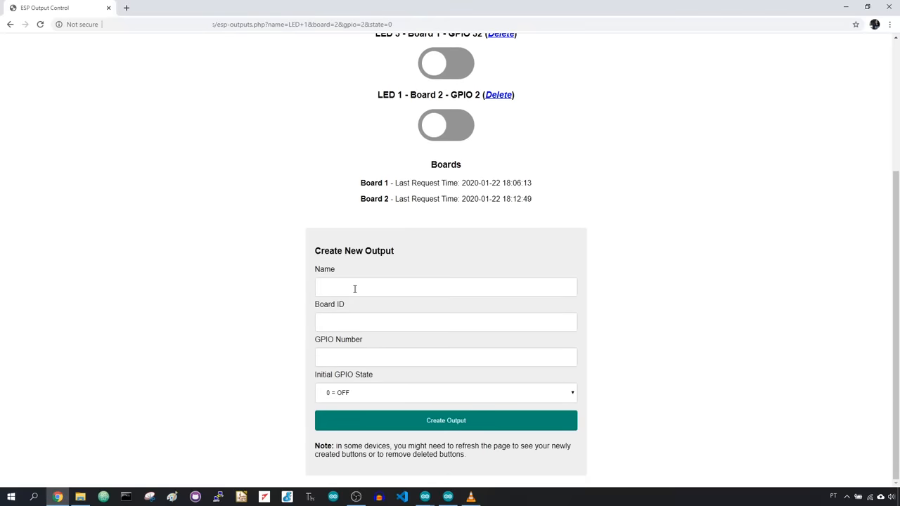
pyautogui.write('LED 2')
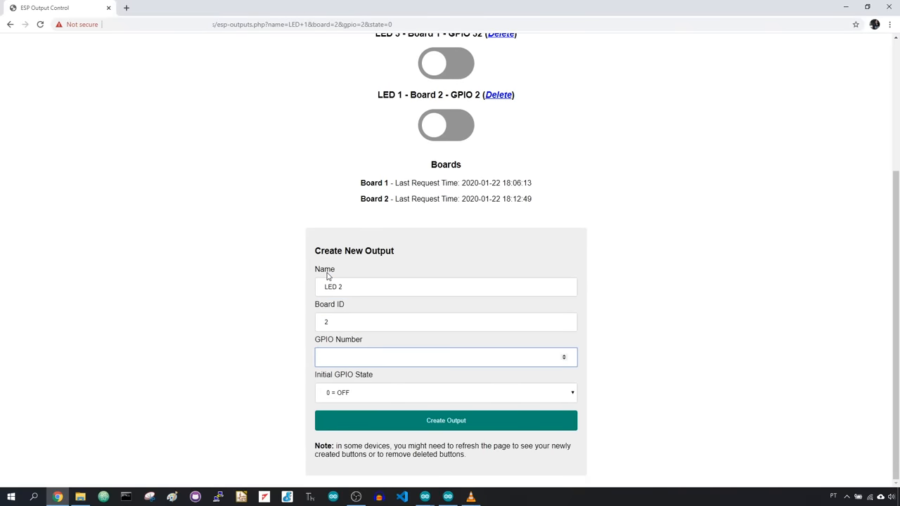
pyautogui.click(446, 420)
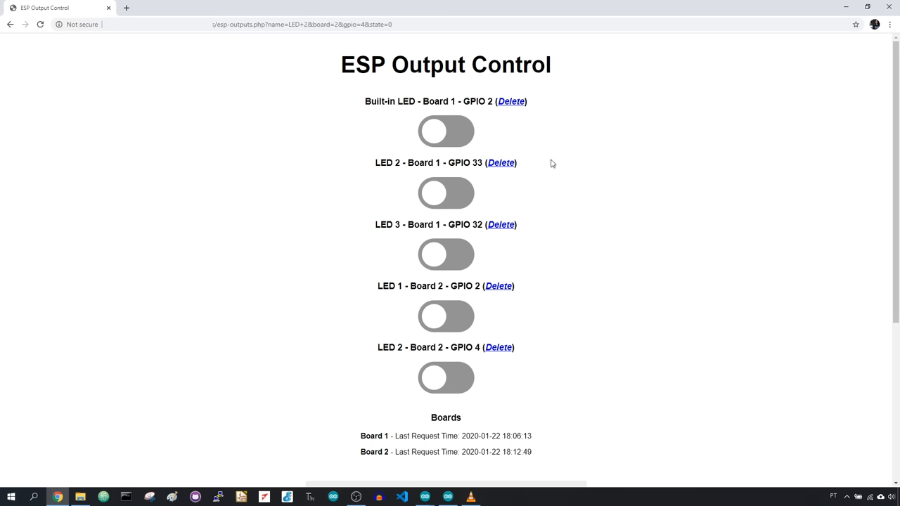
pyautogui.moveTo(390, 452)
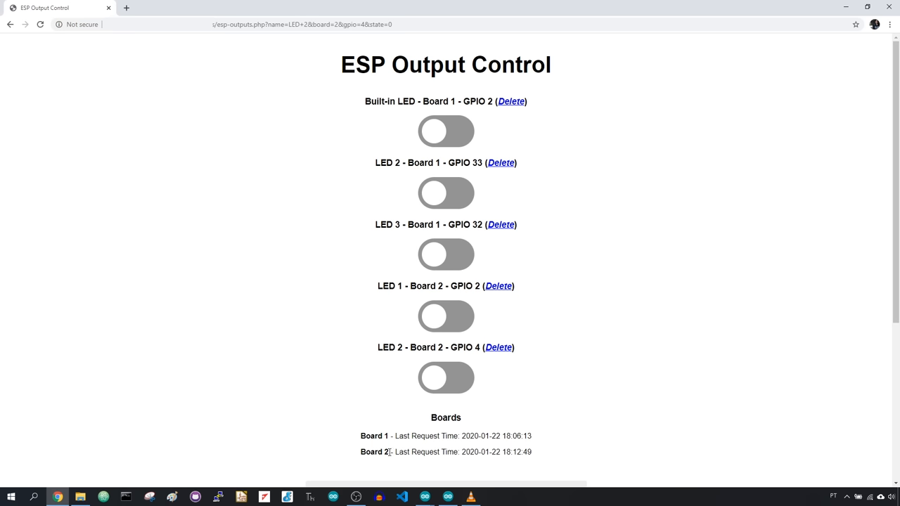
pyautogui.moveTo(531, 301)
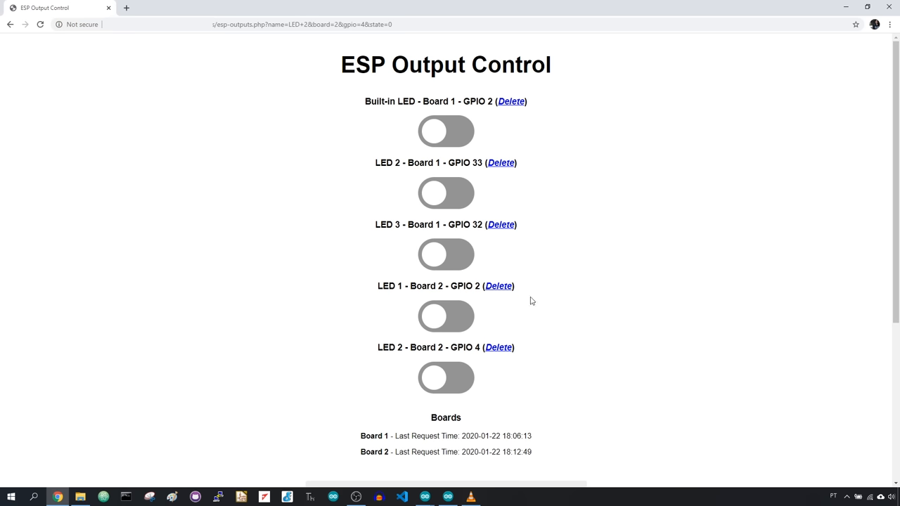
pyautogui.scroll(-3)
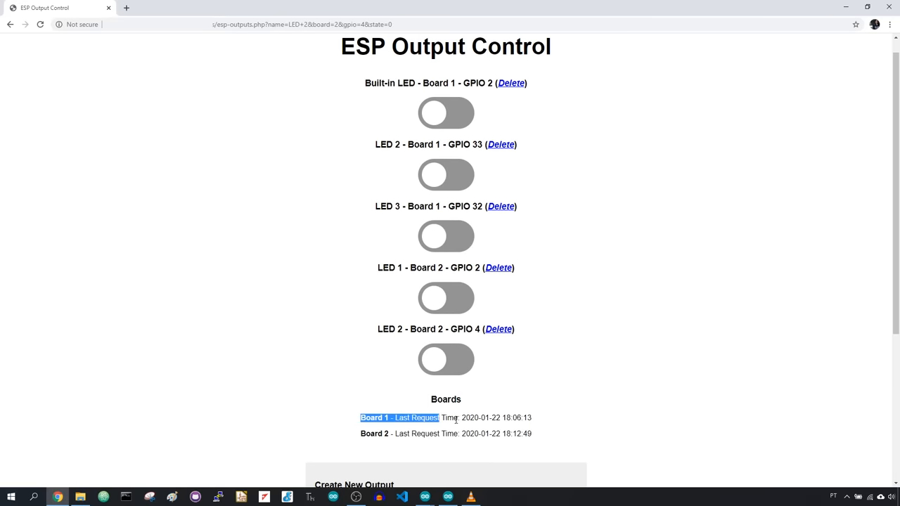
pyautogui.moveTo(360, 418); pyautogui.dragTo(538, 434)
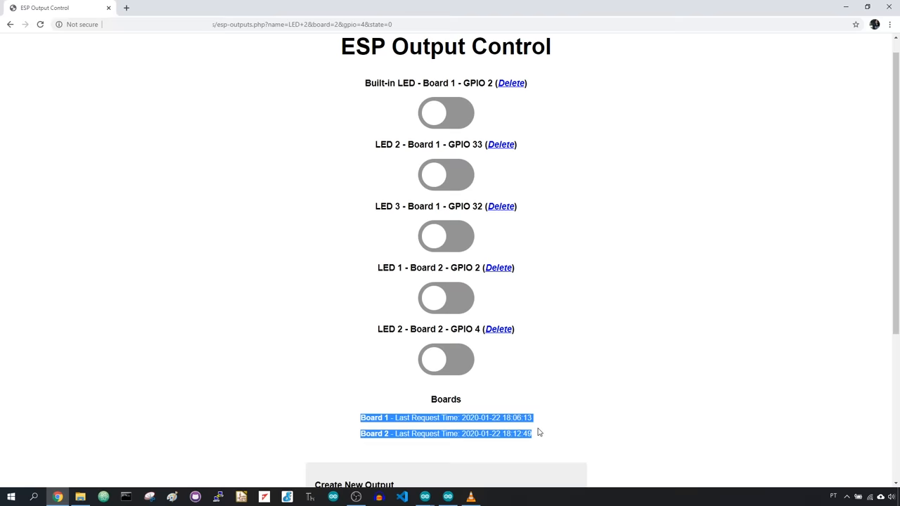
pyautogui.moveTo(559, 430)
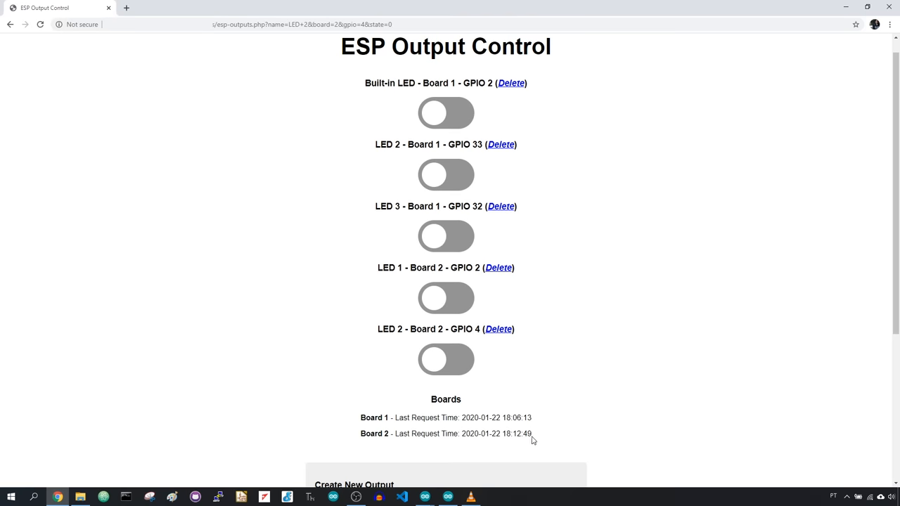
pyautogui.moveTo(529, 436)
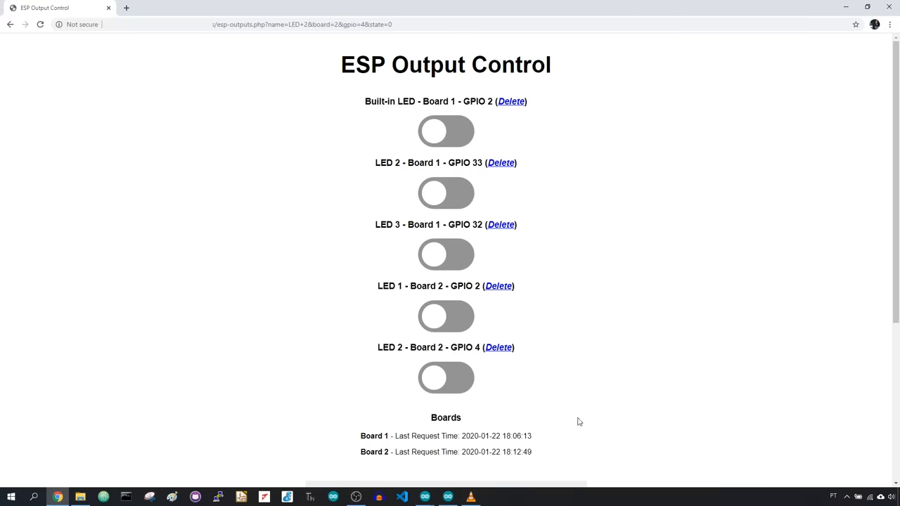
pyautogui.moveTo(578, 388)
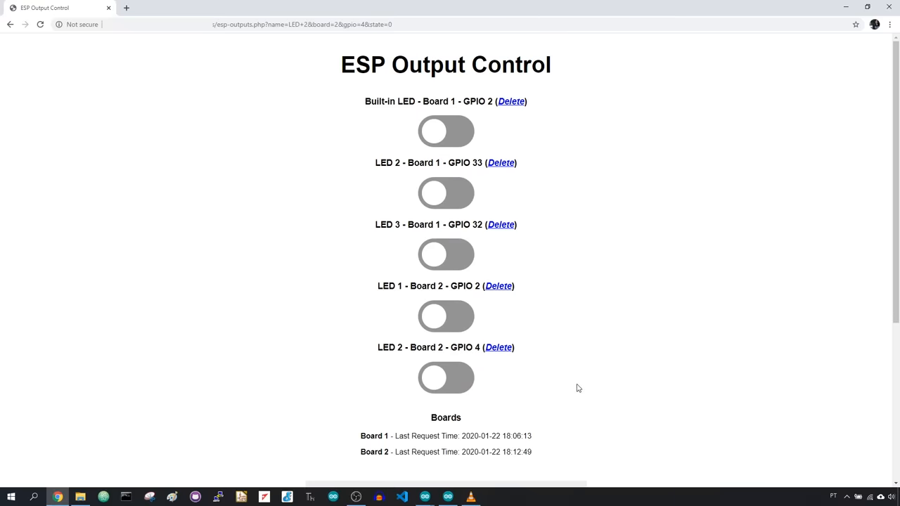
pyautogui.moveTo(556, 335)
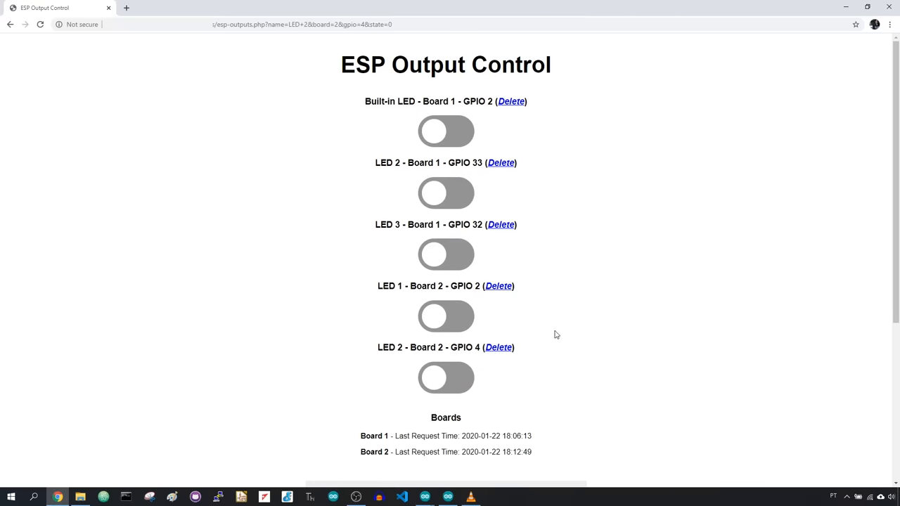
pyautogui.moveTo(529, 359)
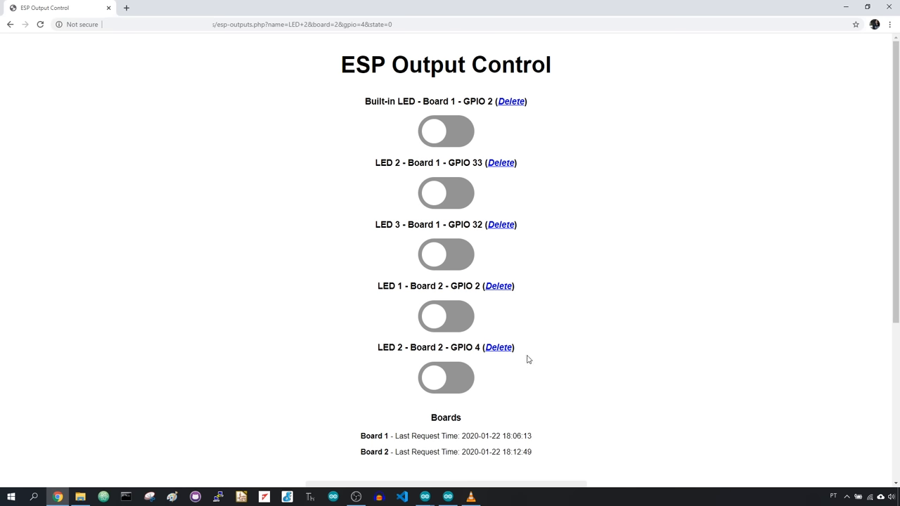
pyautogui.moveTo(490, 332)
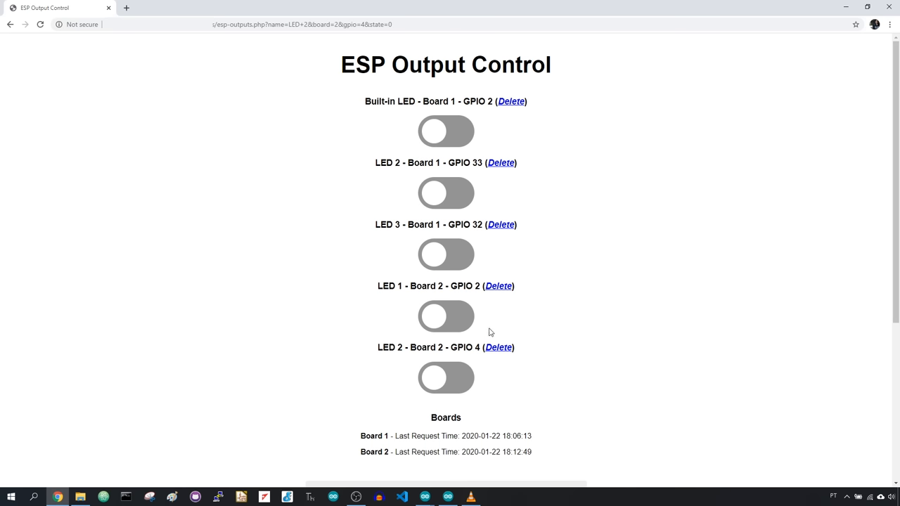
pyautogui.moveTo(488, 331)
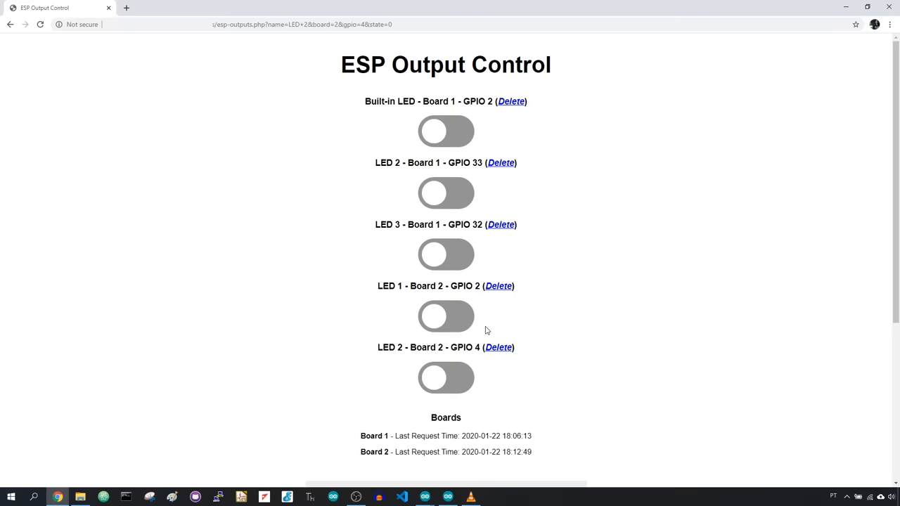
# Scroll down to the Boards section showing last request times 18:14:40 and 18:14:38
pyautogui.scroll(-3)
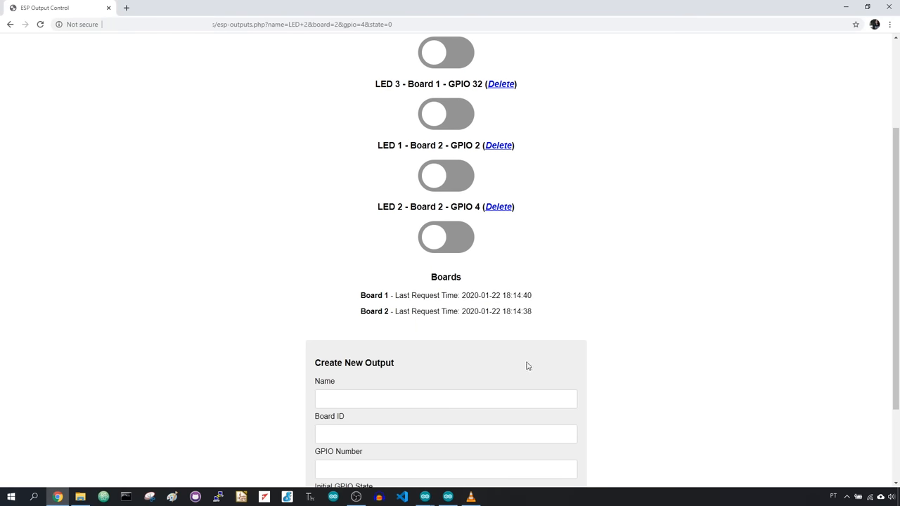
pyautogui.moveTo(519, 362)
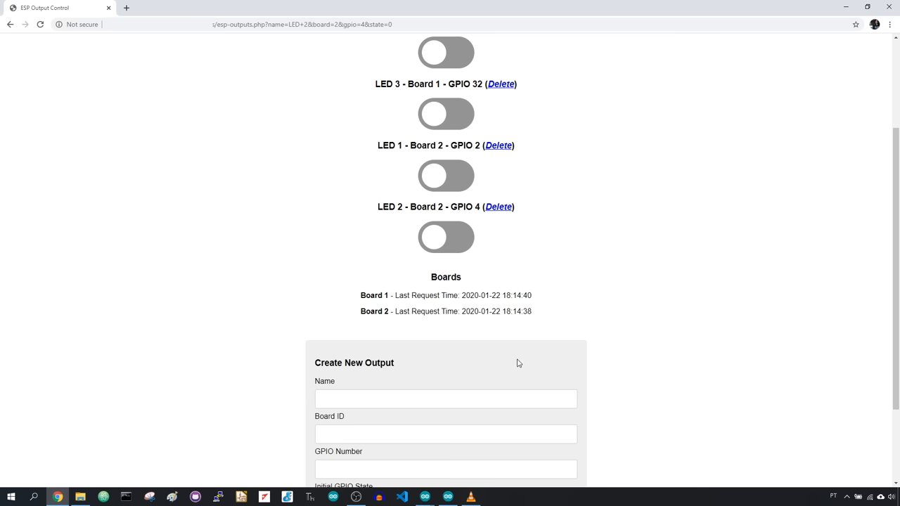